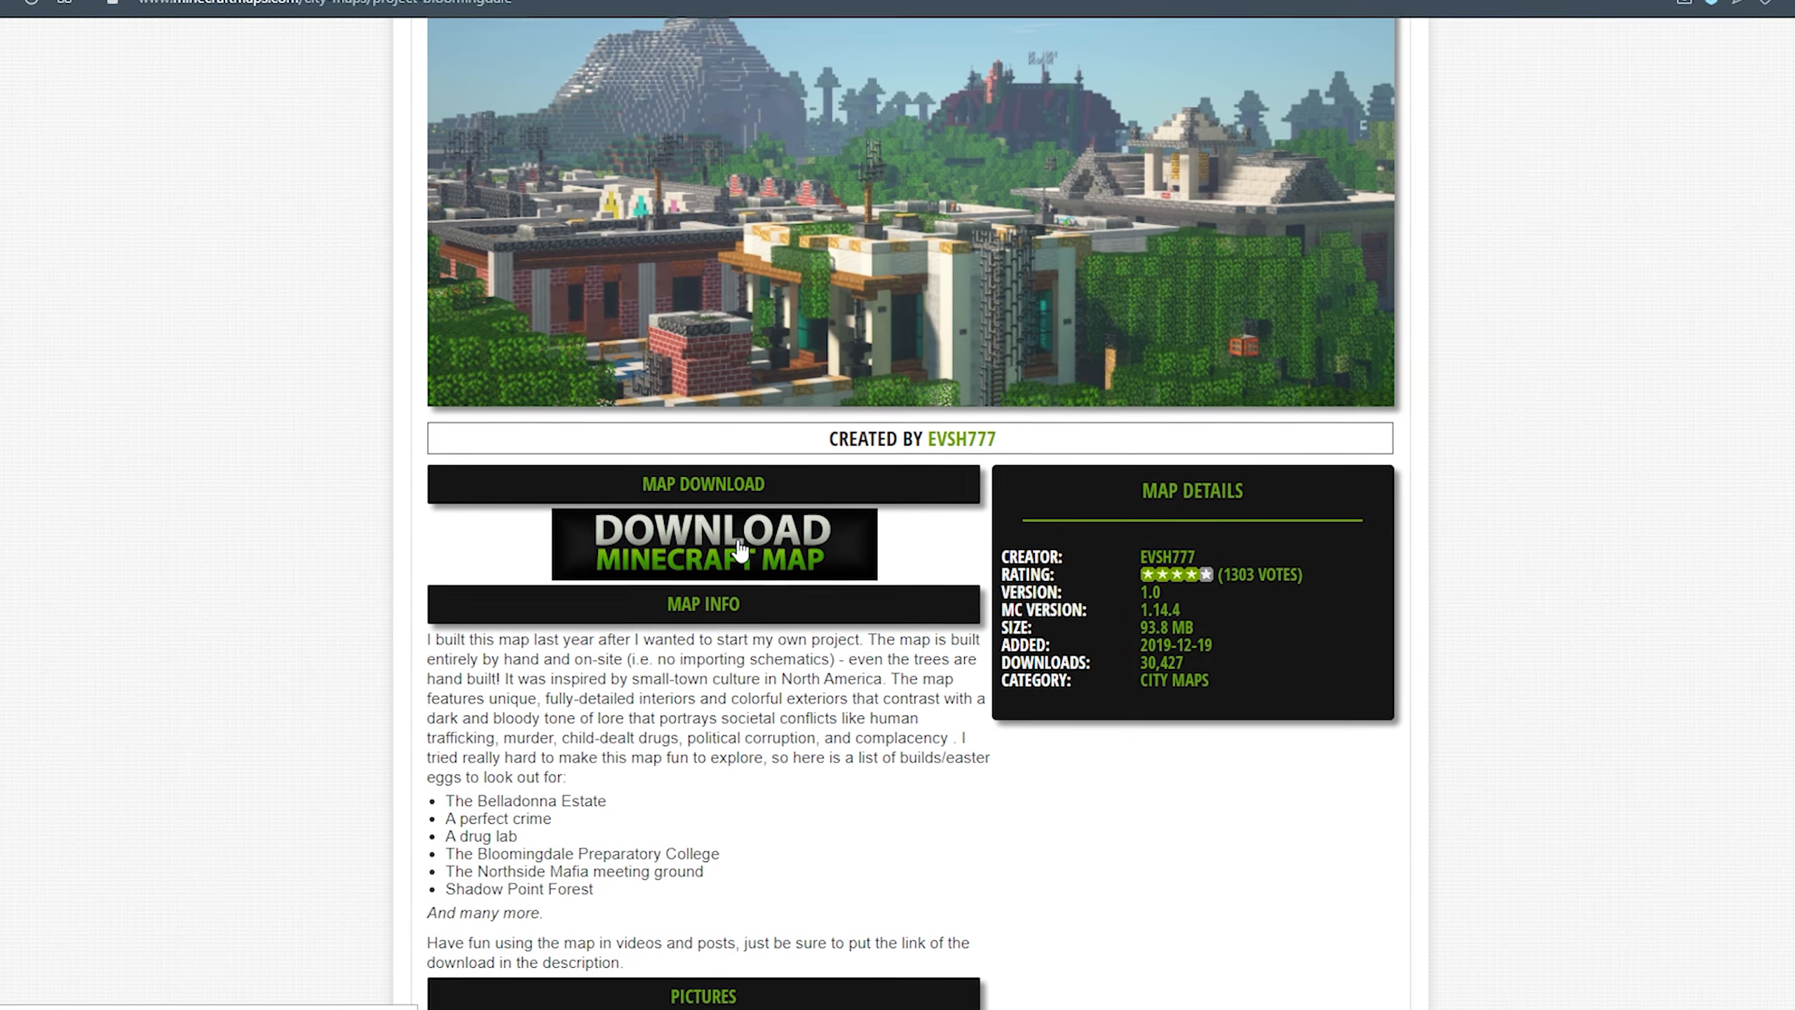
Start downloading the Bloomingdale city map world from its Minecraft Maps page
left_click(711, 545)
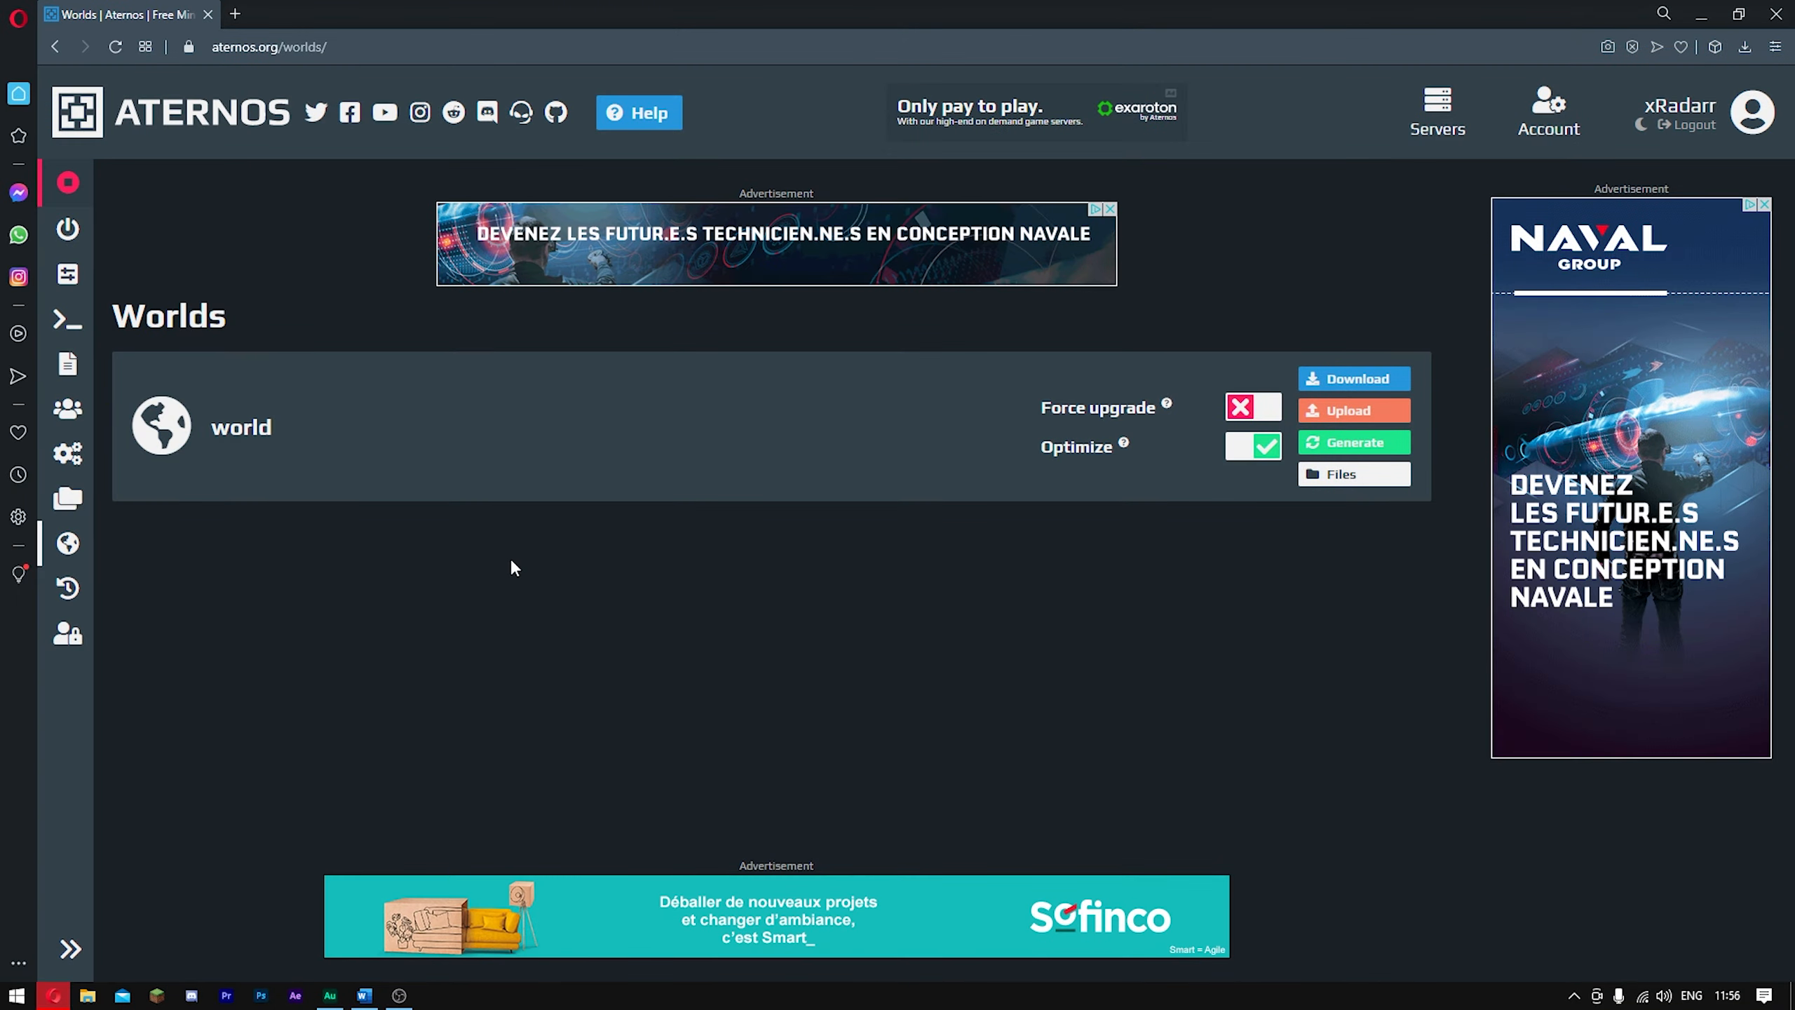
mouse_move(67, 544)
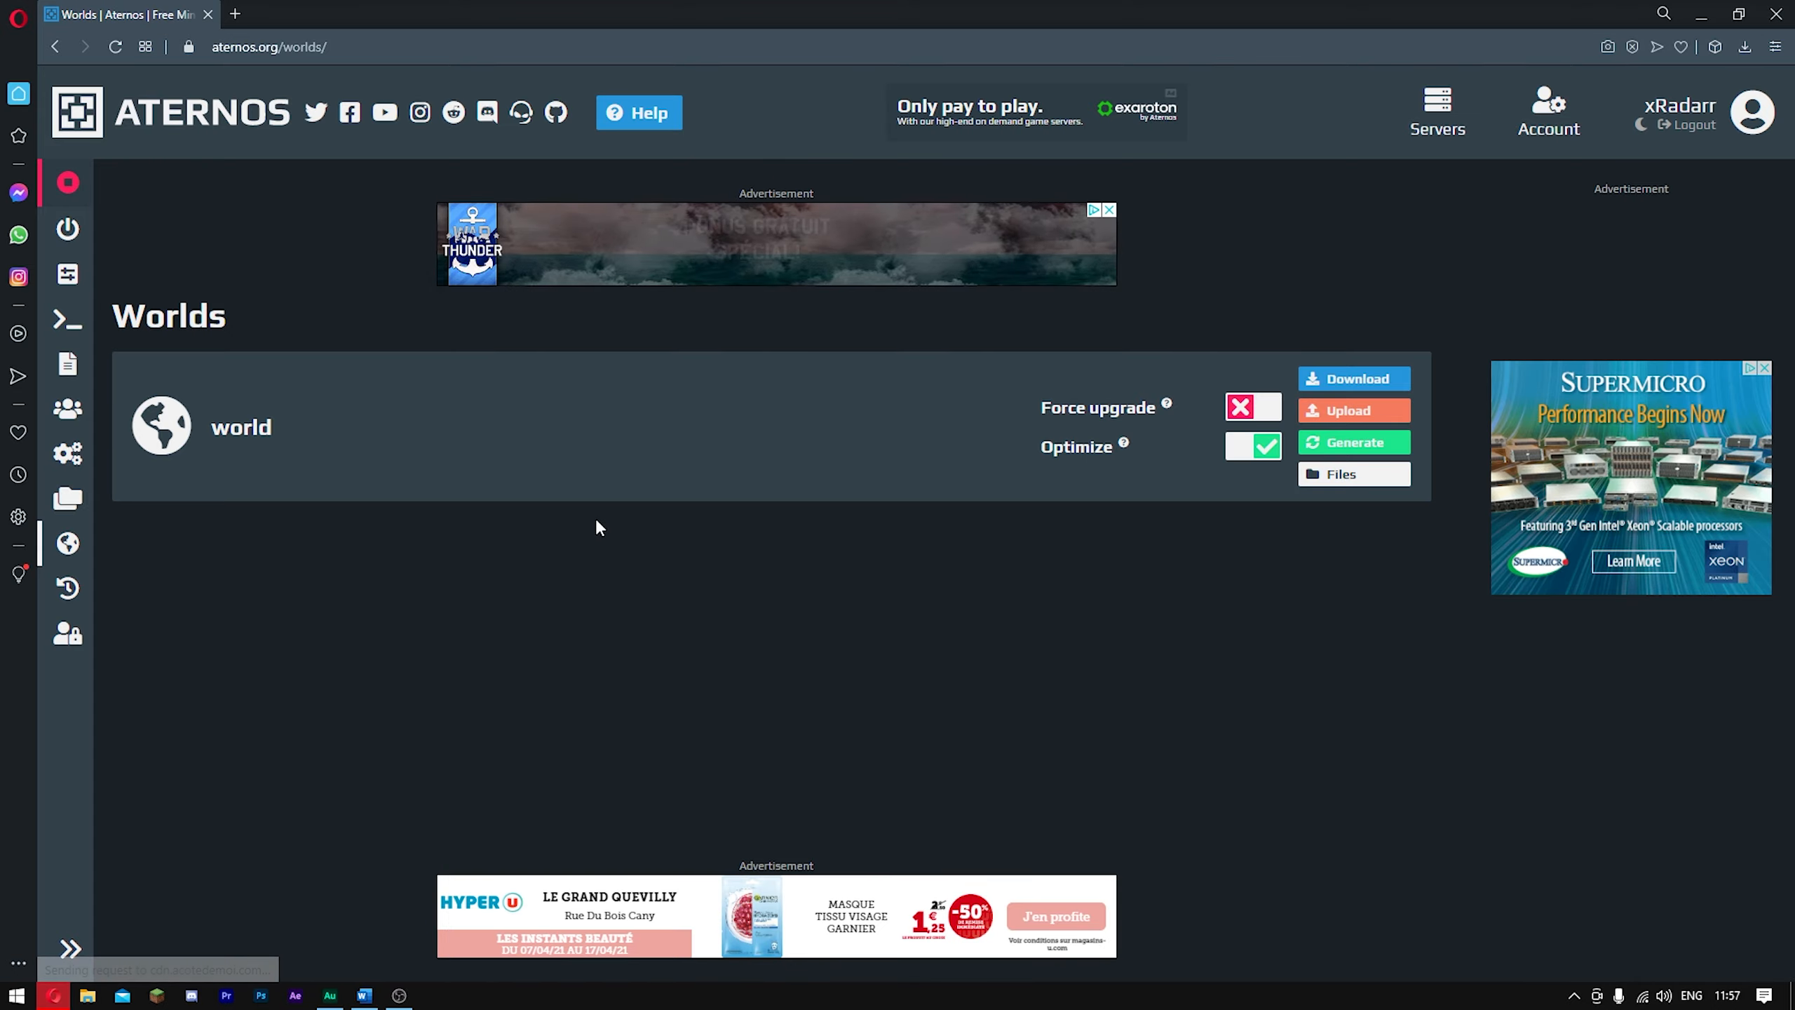
Show the world upload choices (Folder or ZIP Archive) for the server's world
left_click(1353, 410)
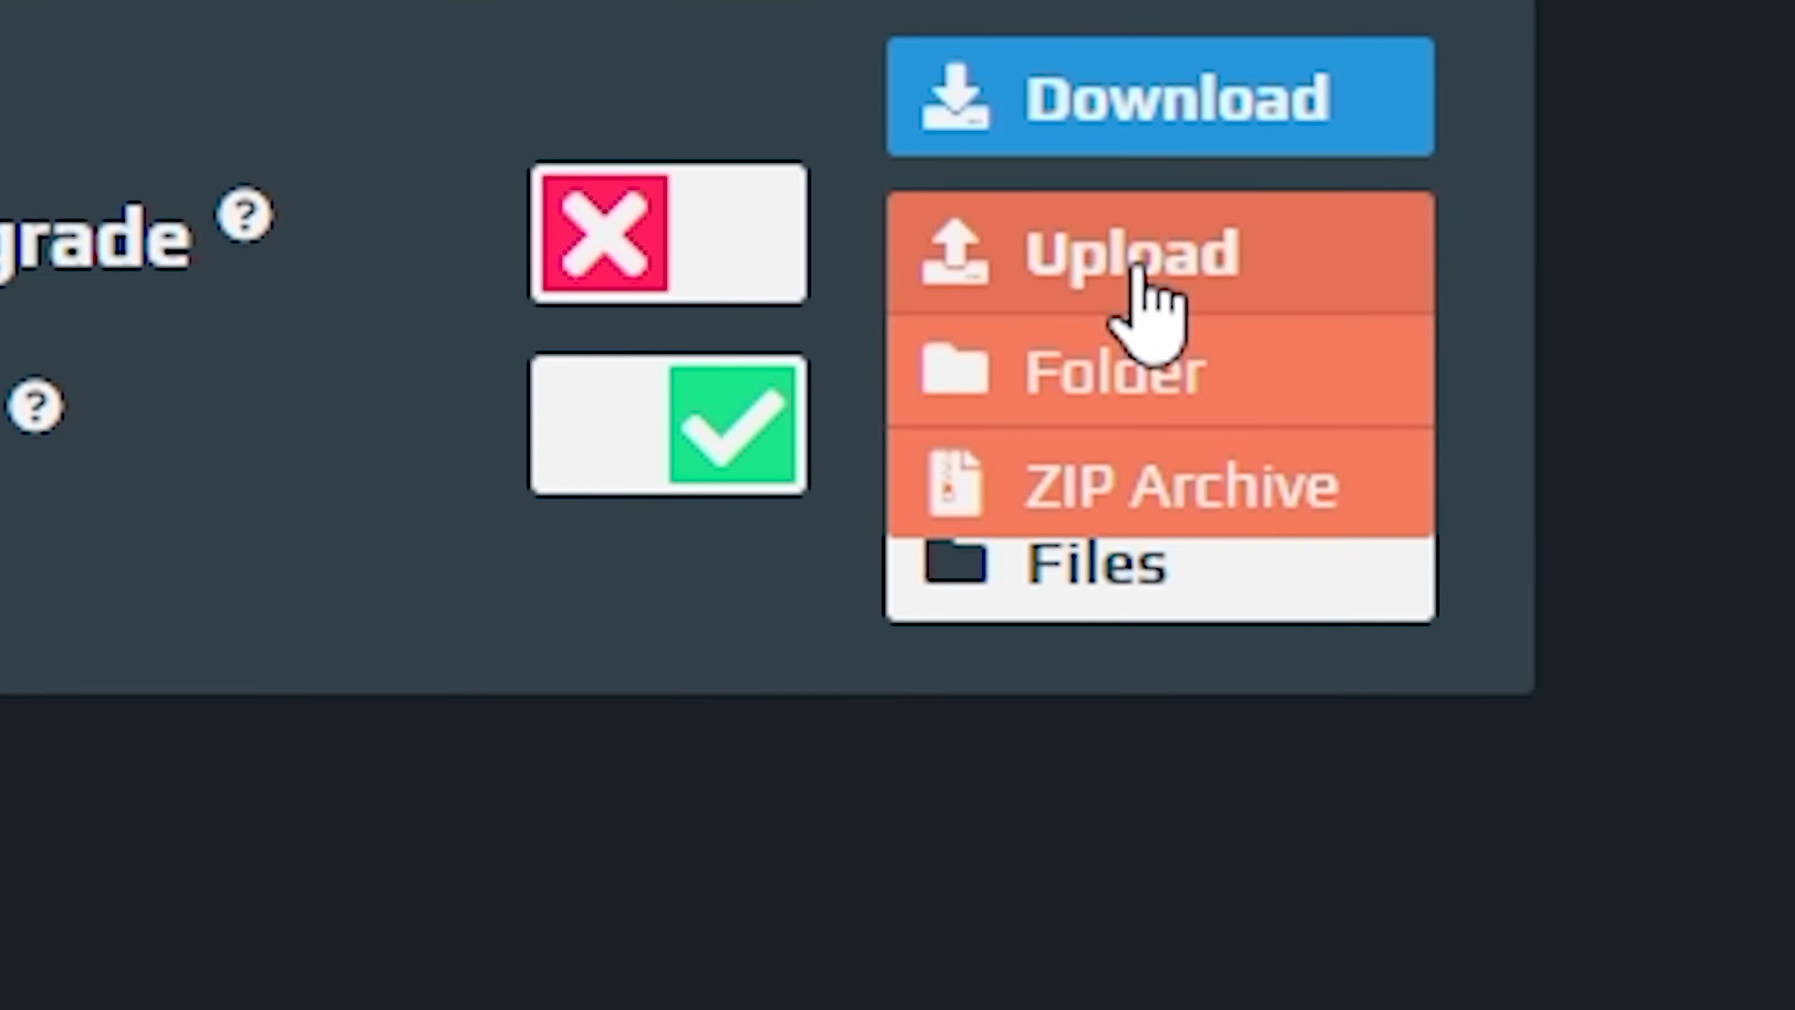
mouse_move(1087, 561)
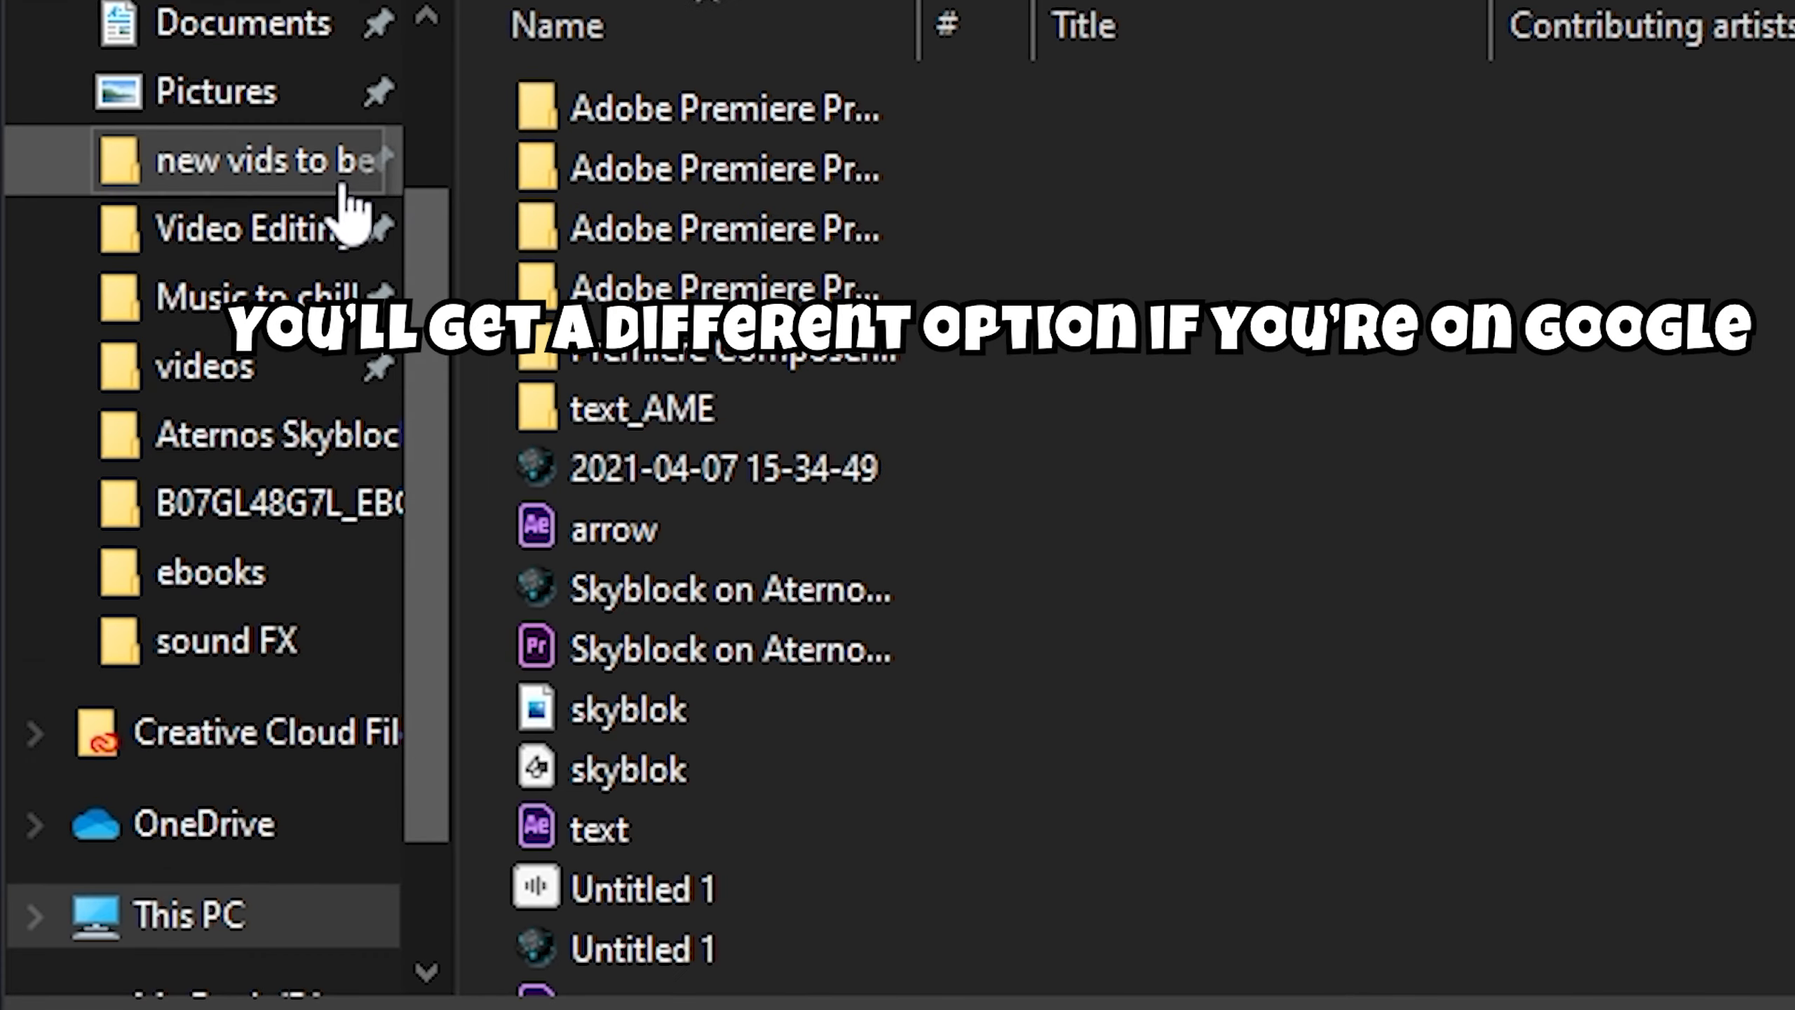
left_click(240, 206)
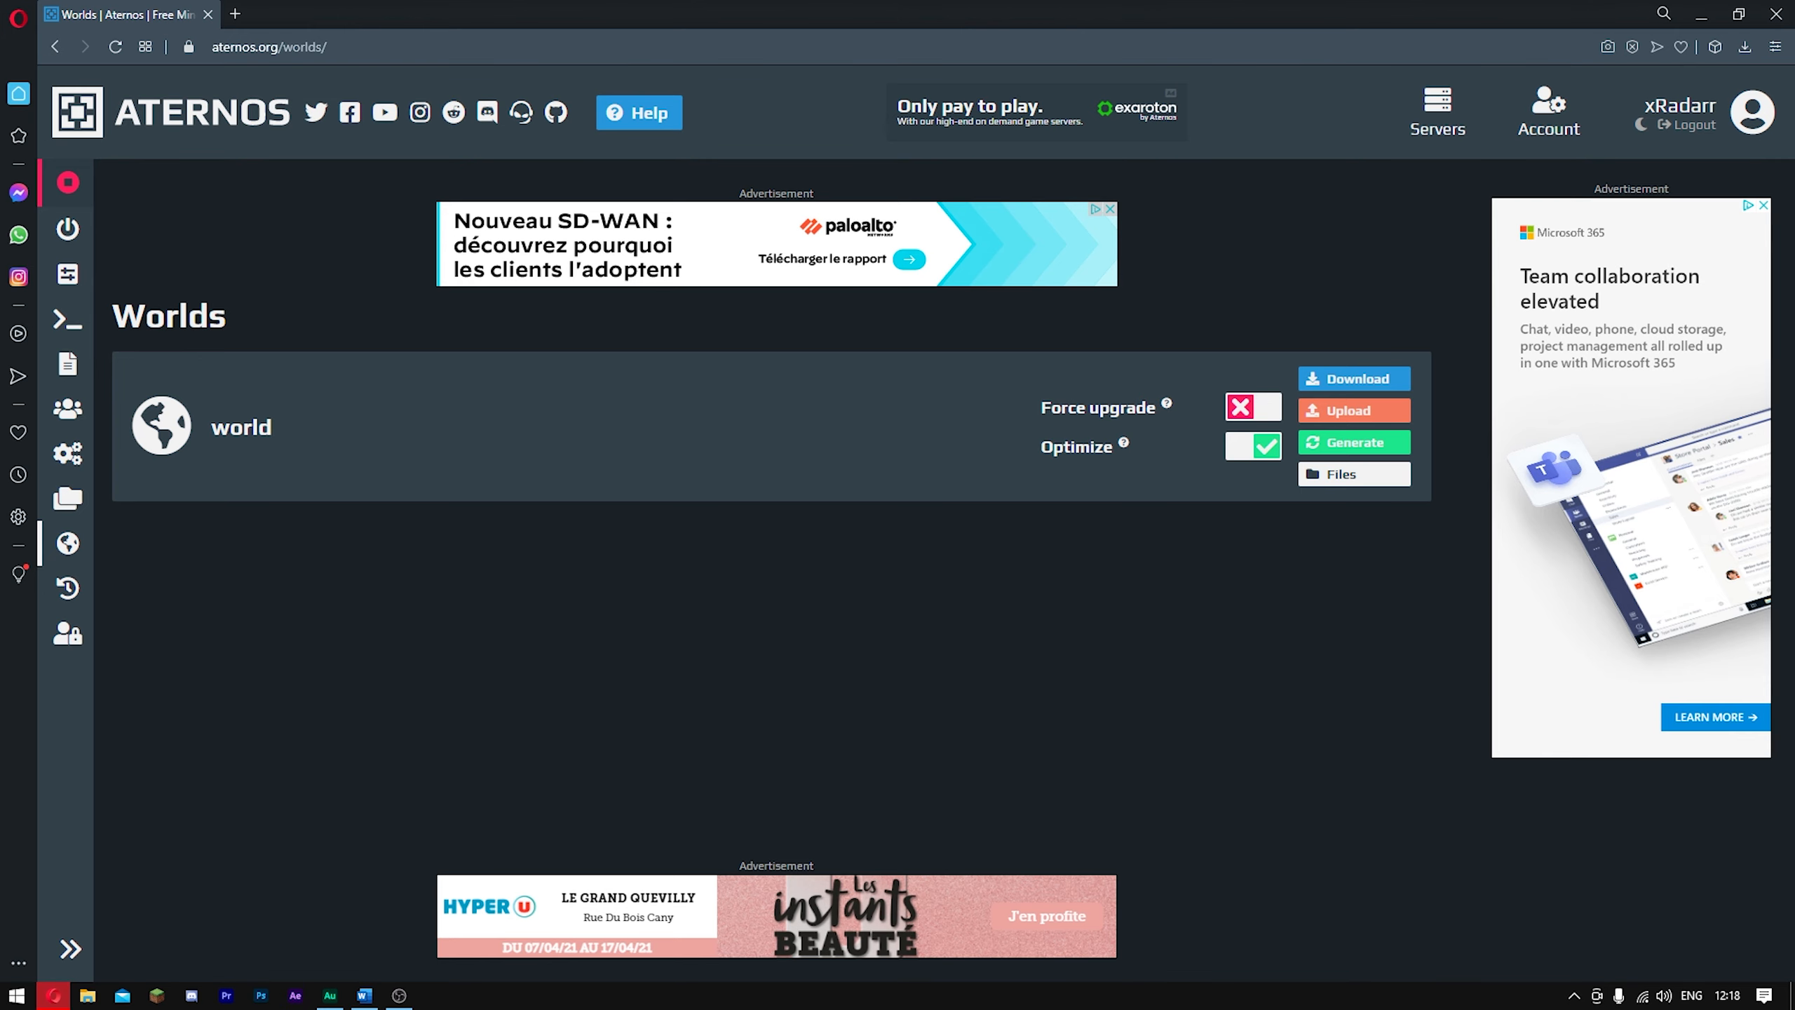
mouse_move(1065, 394)
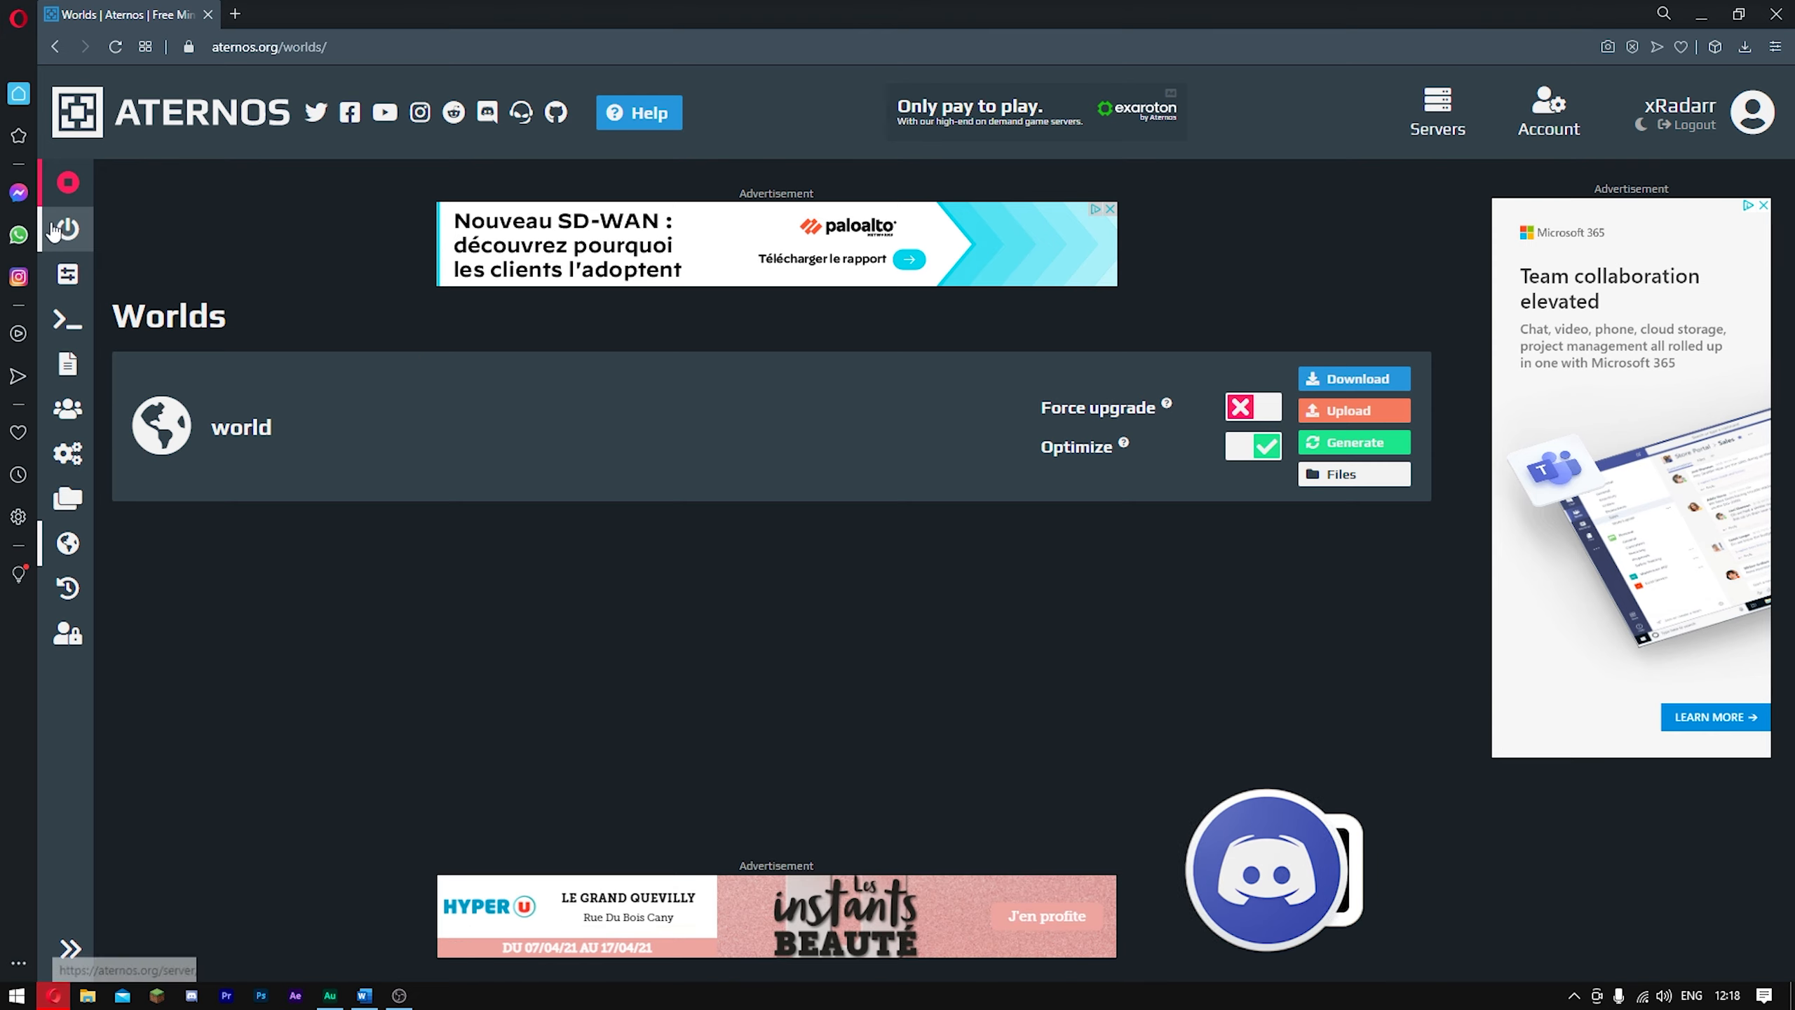
Start the Radar1.aternos.me server from its overview, then go to Minecraft's multiplayer list
left_click(67, 275)
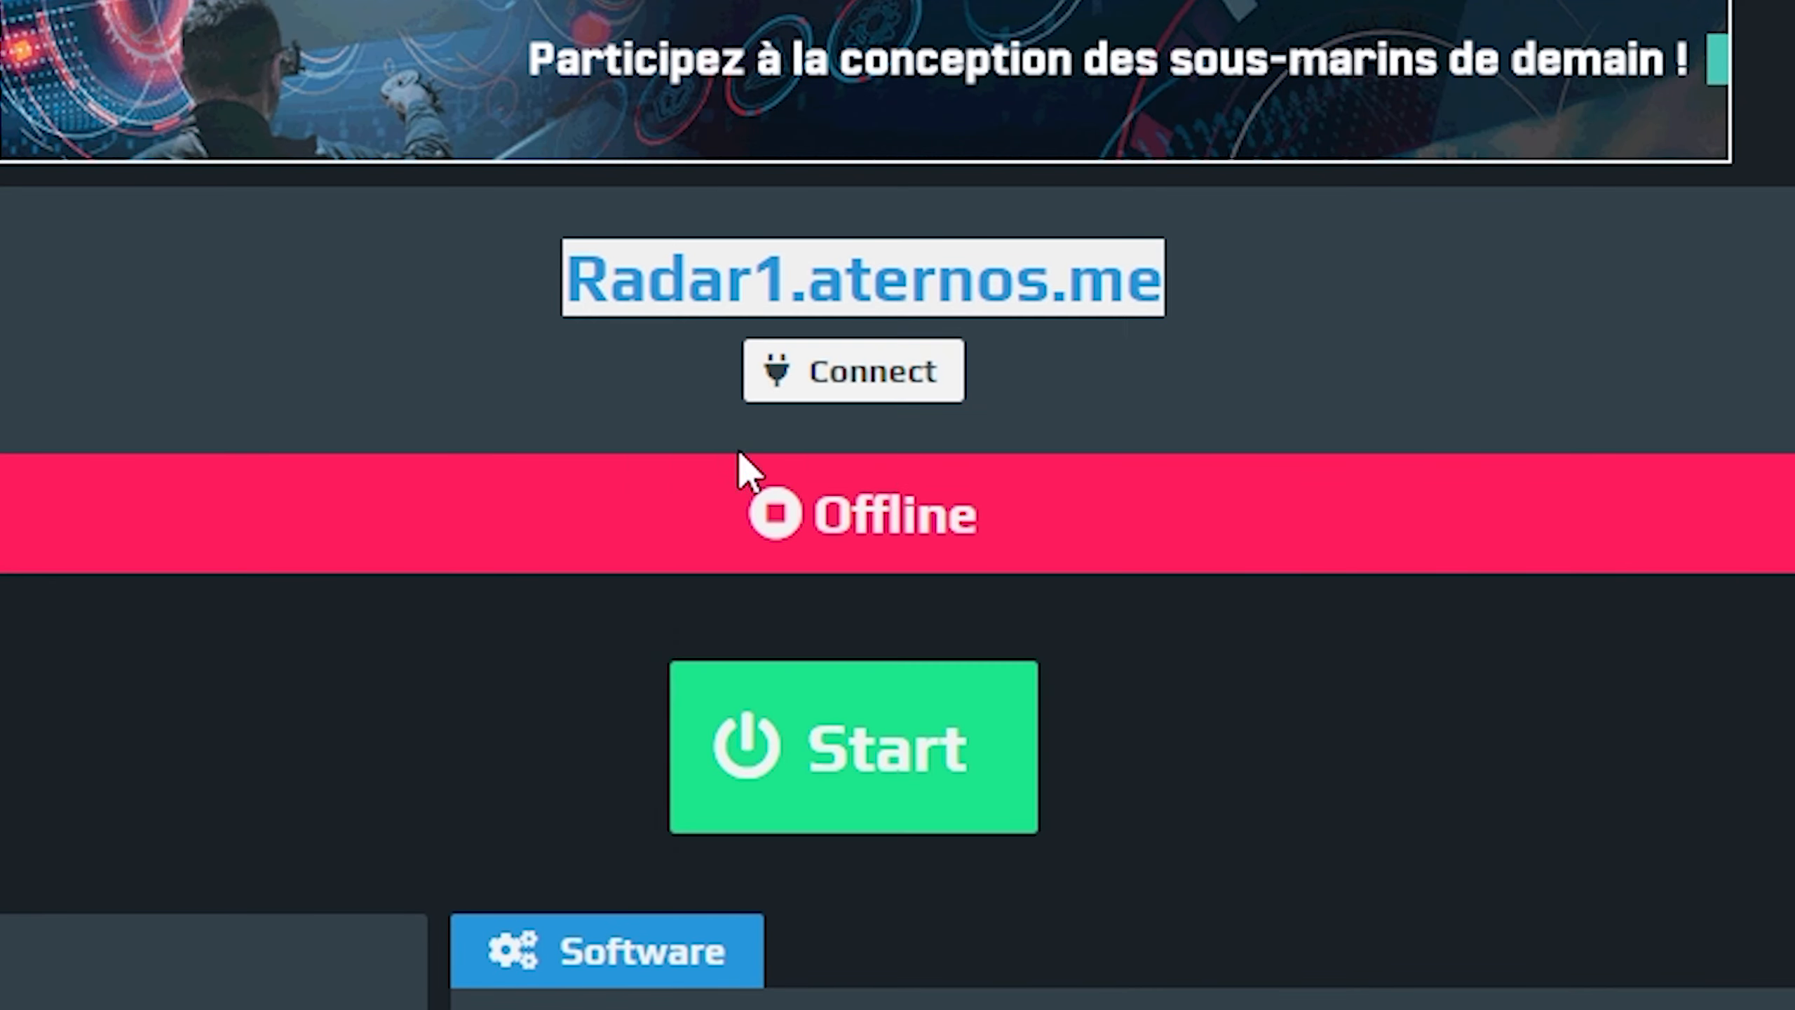
left_click(852, 746)
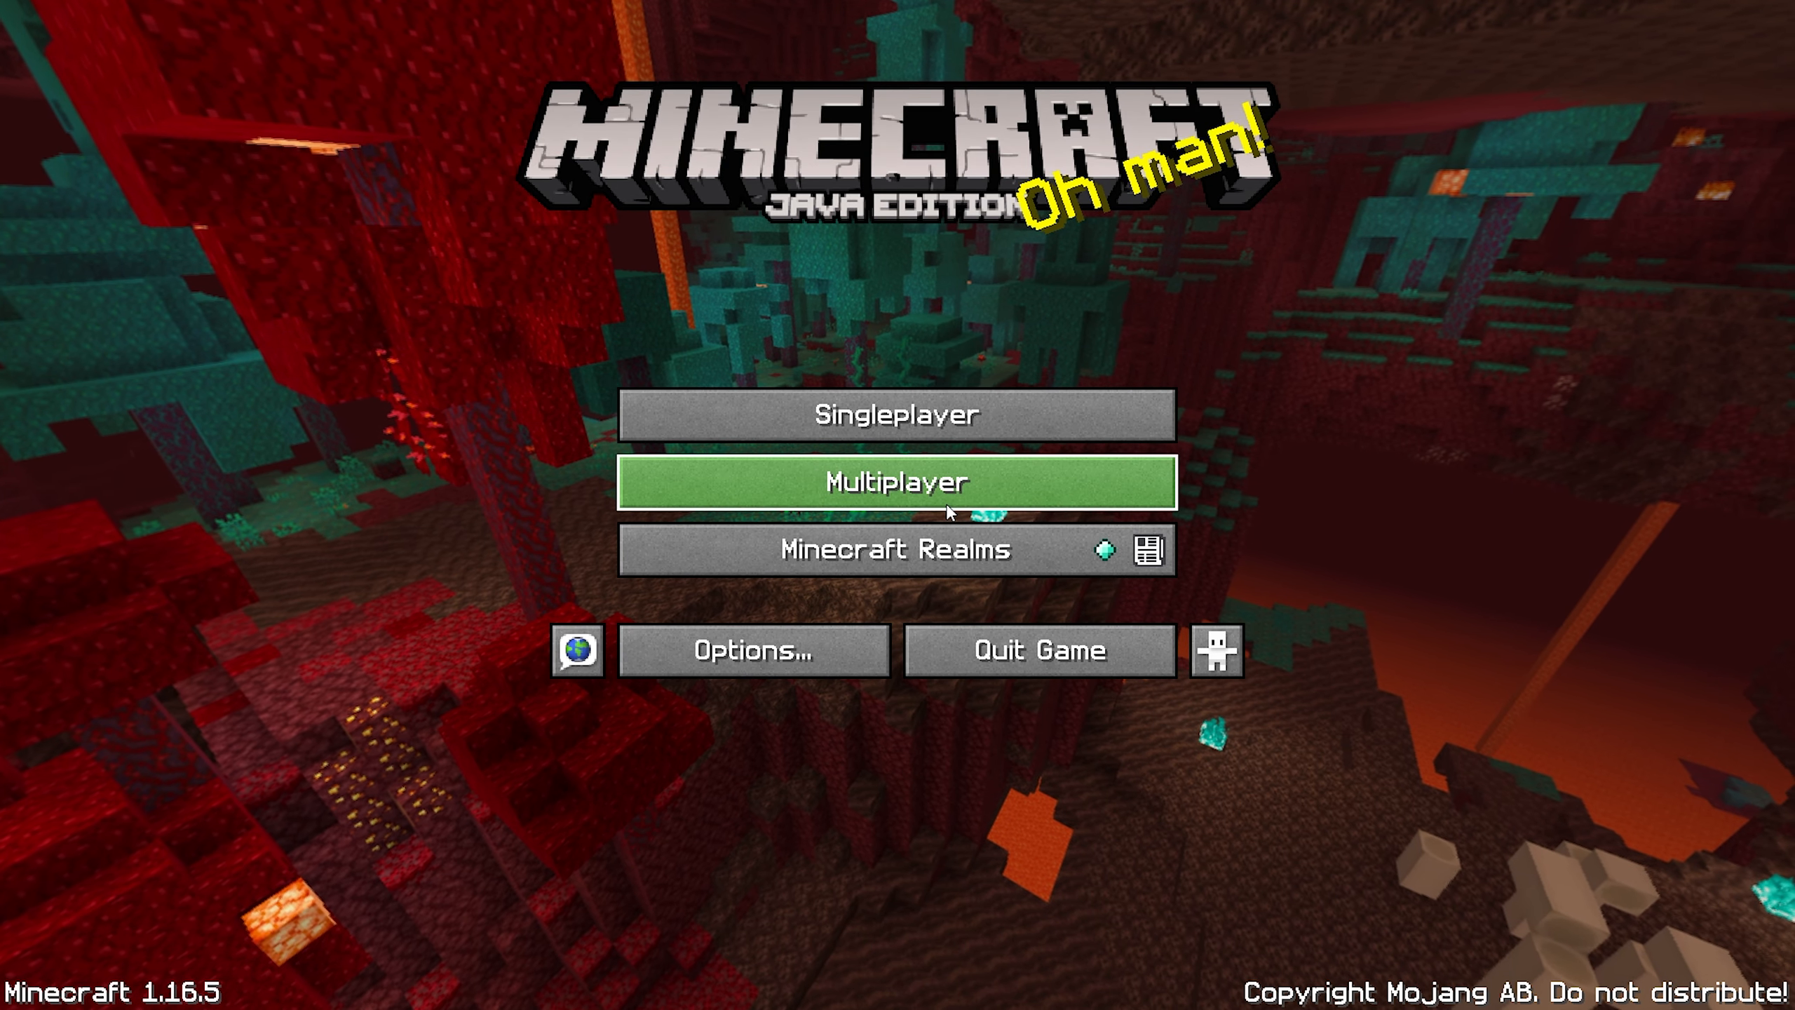
left_click(897, 481)
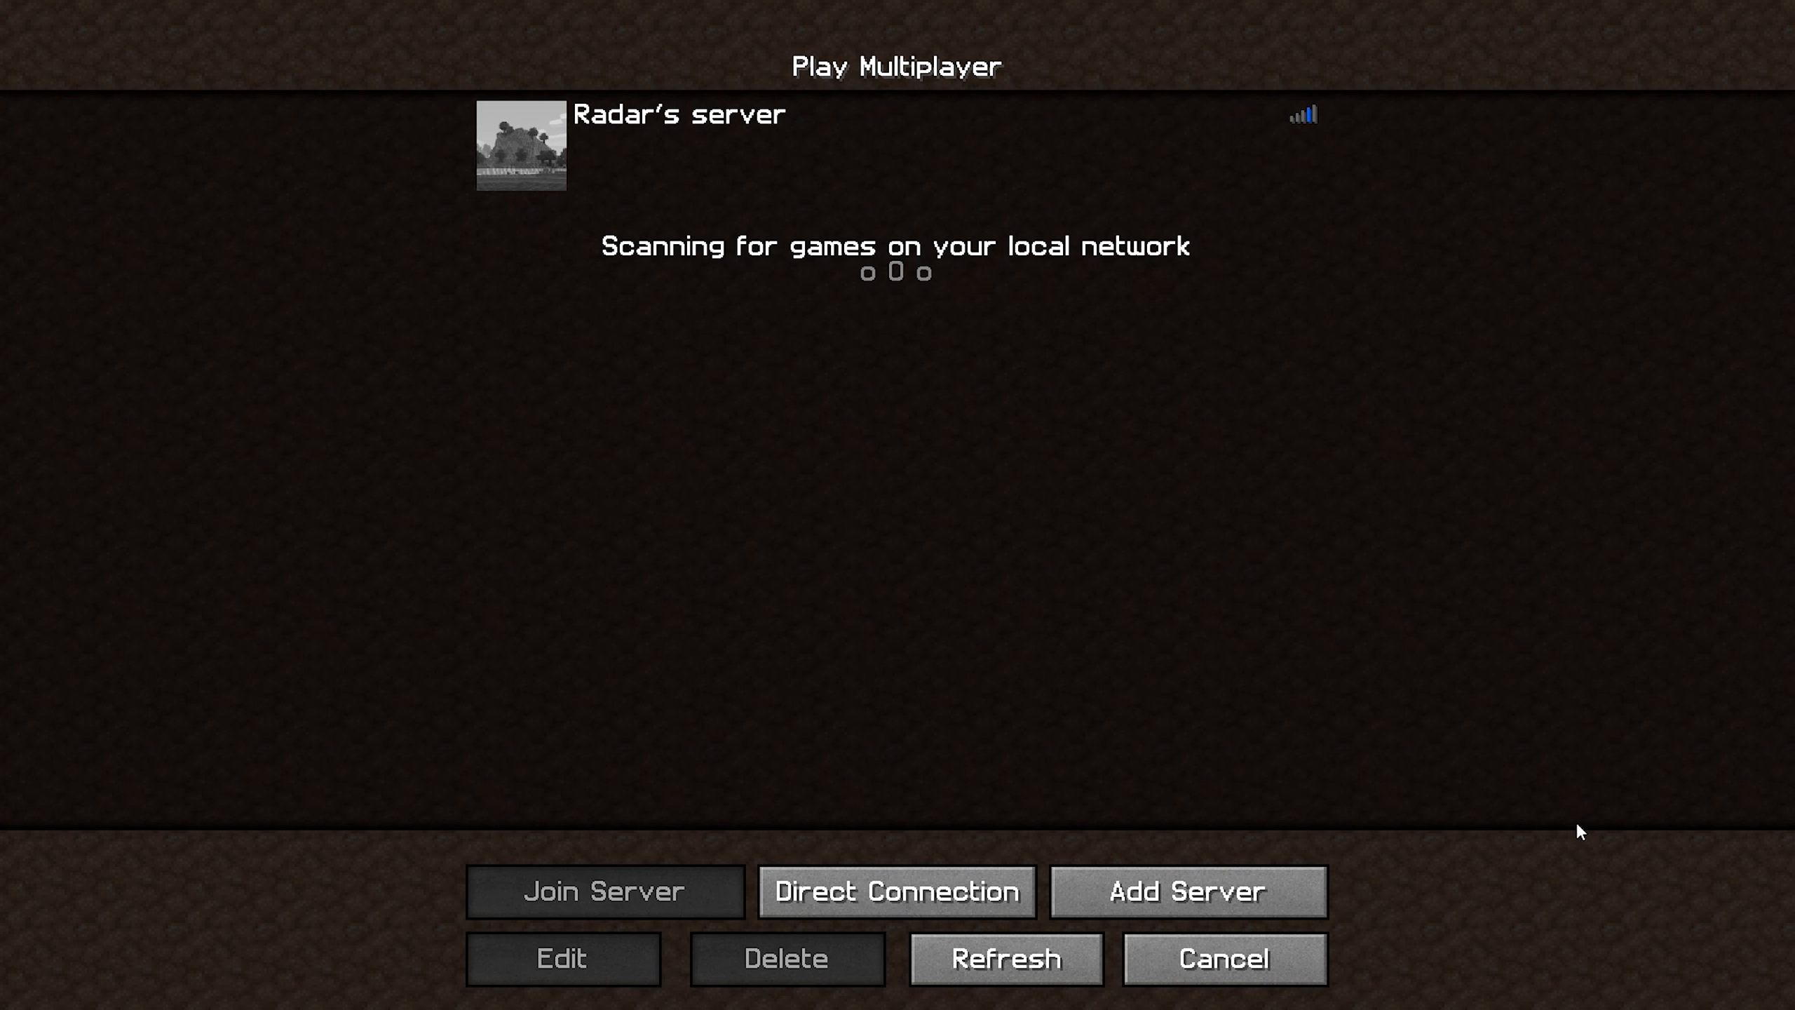
Add a new server entry with address Radar1.aternos.me and save it to the list
left_click(563, 958)
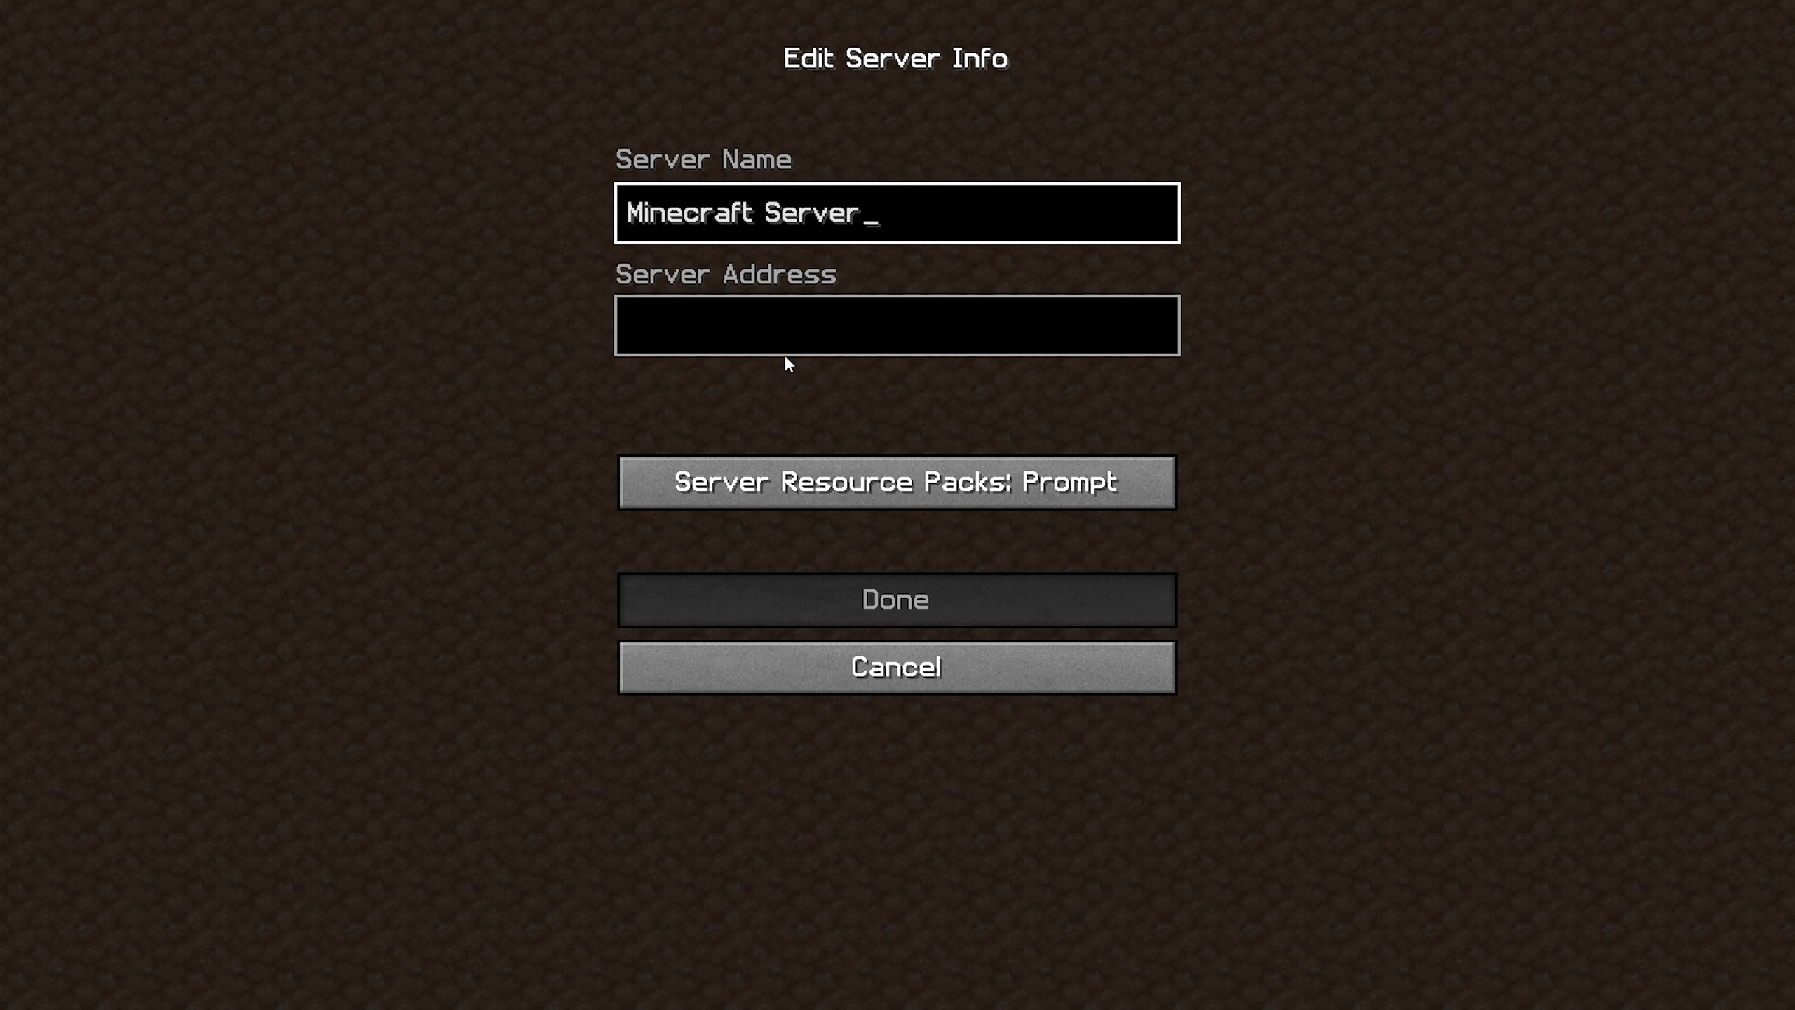
left_click(896, 324)
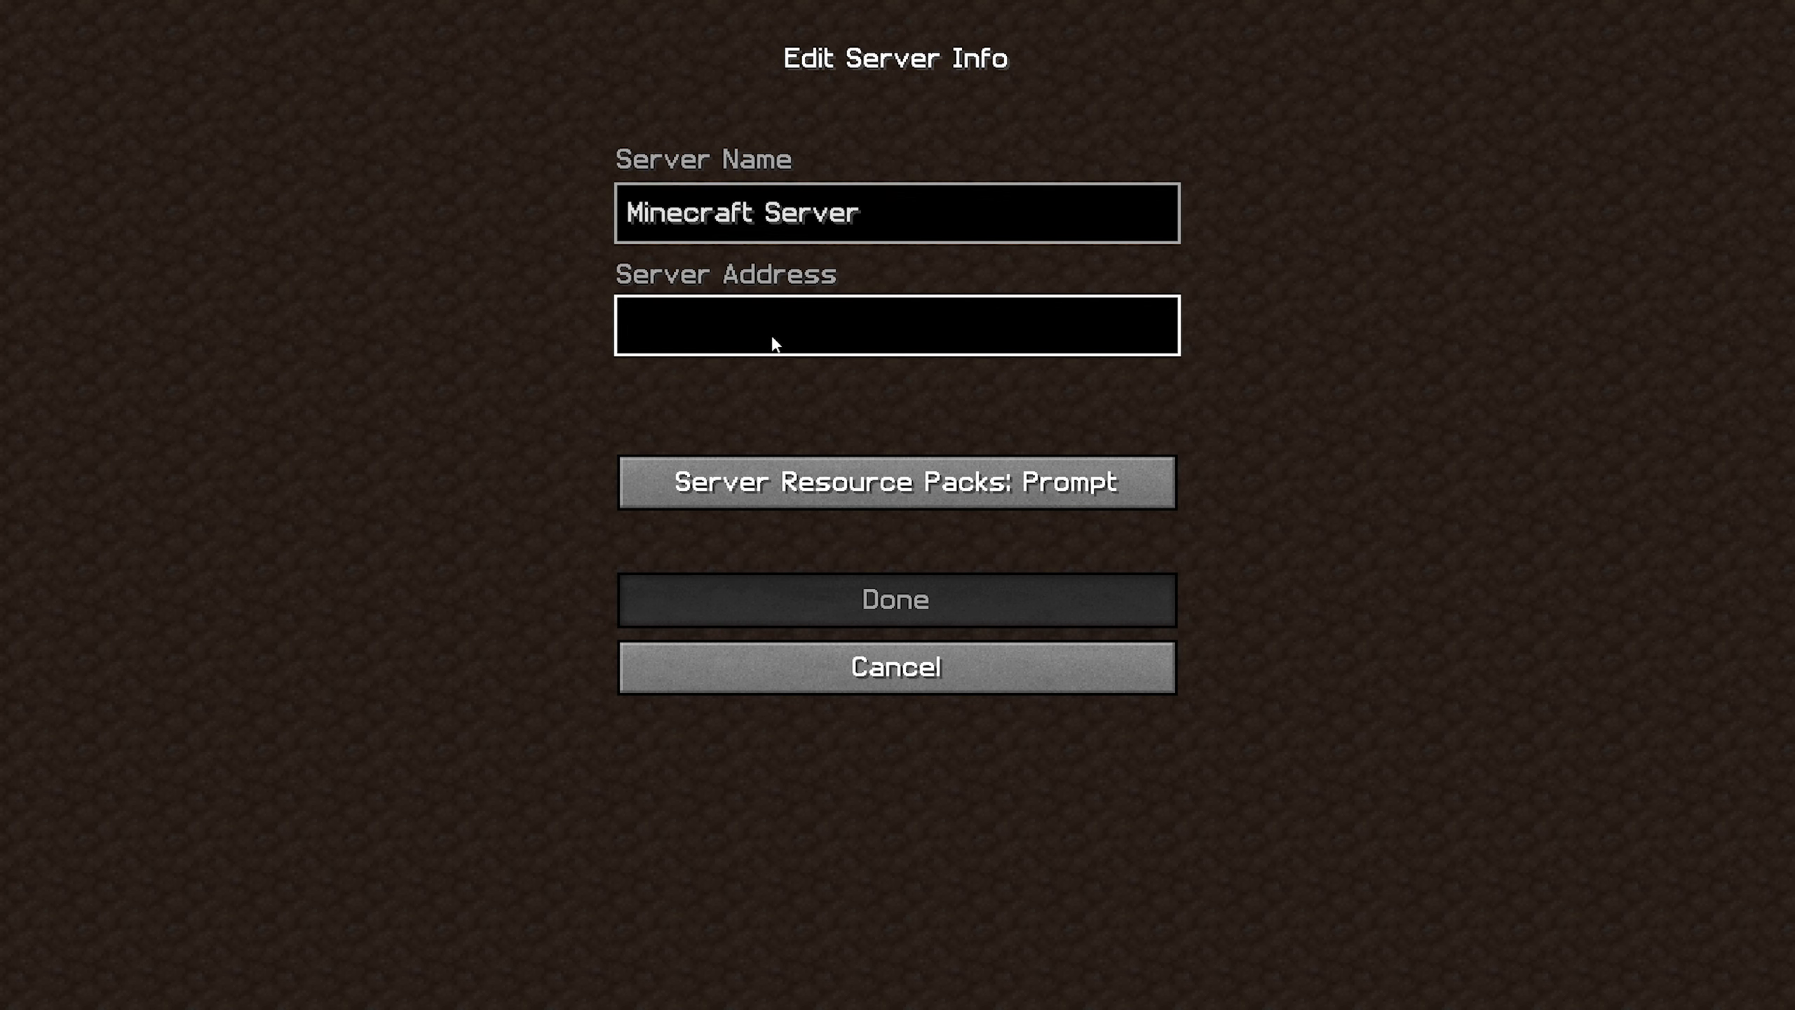
type("Radar1.aternos.me")
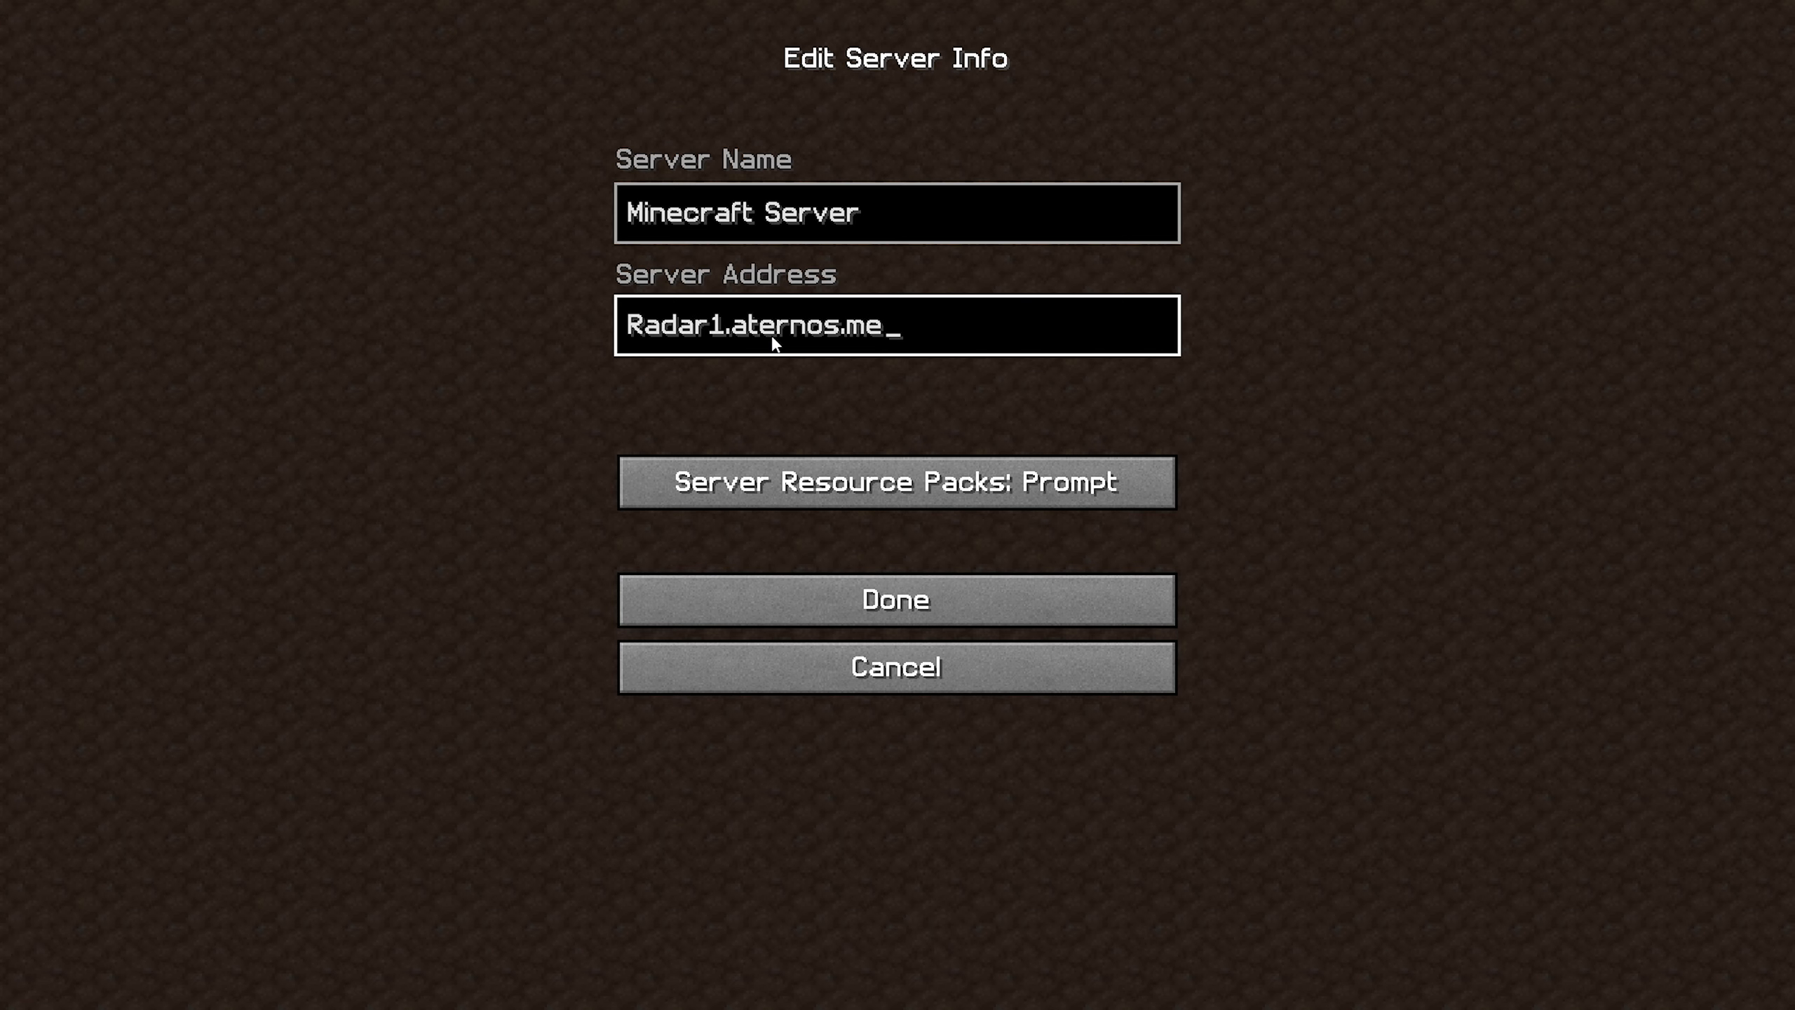
mouse_move(895, 600)
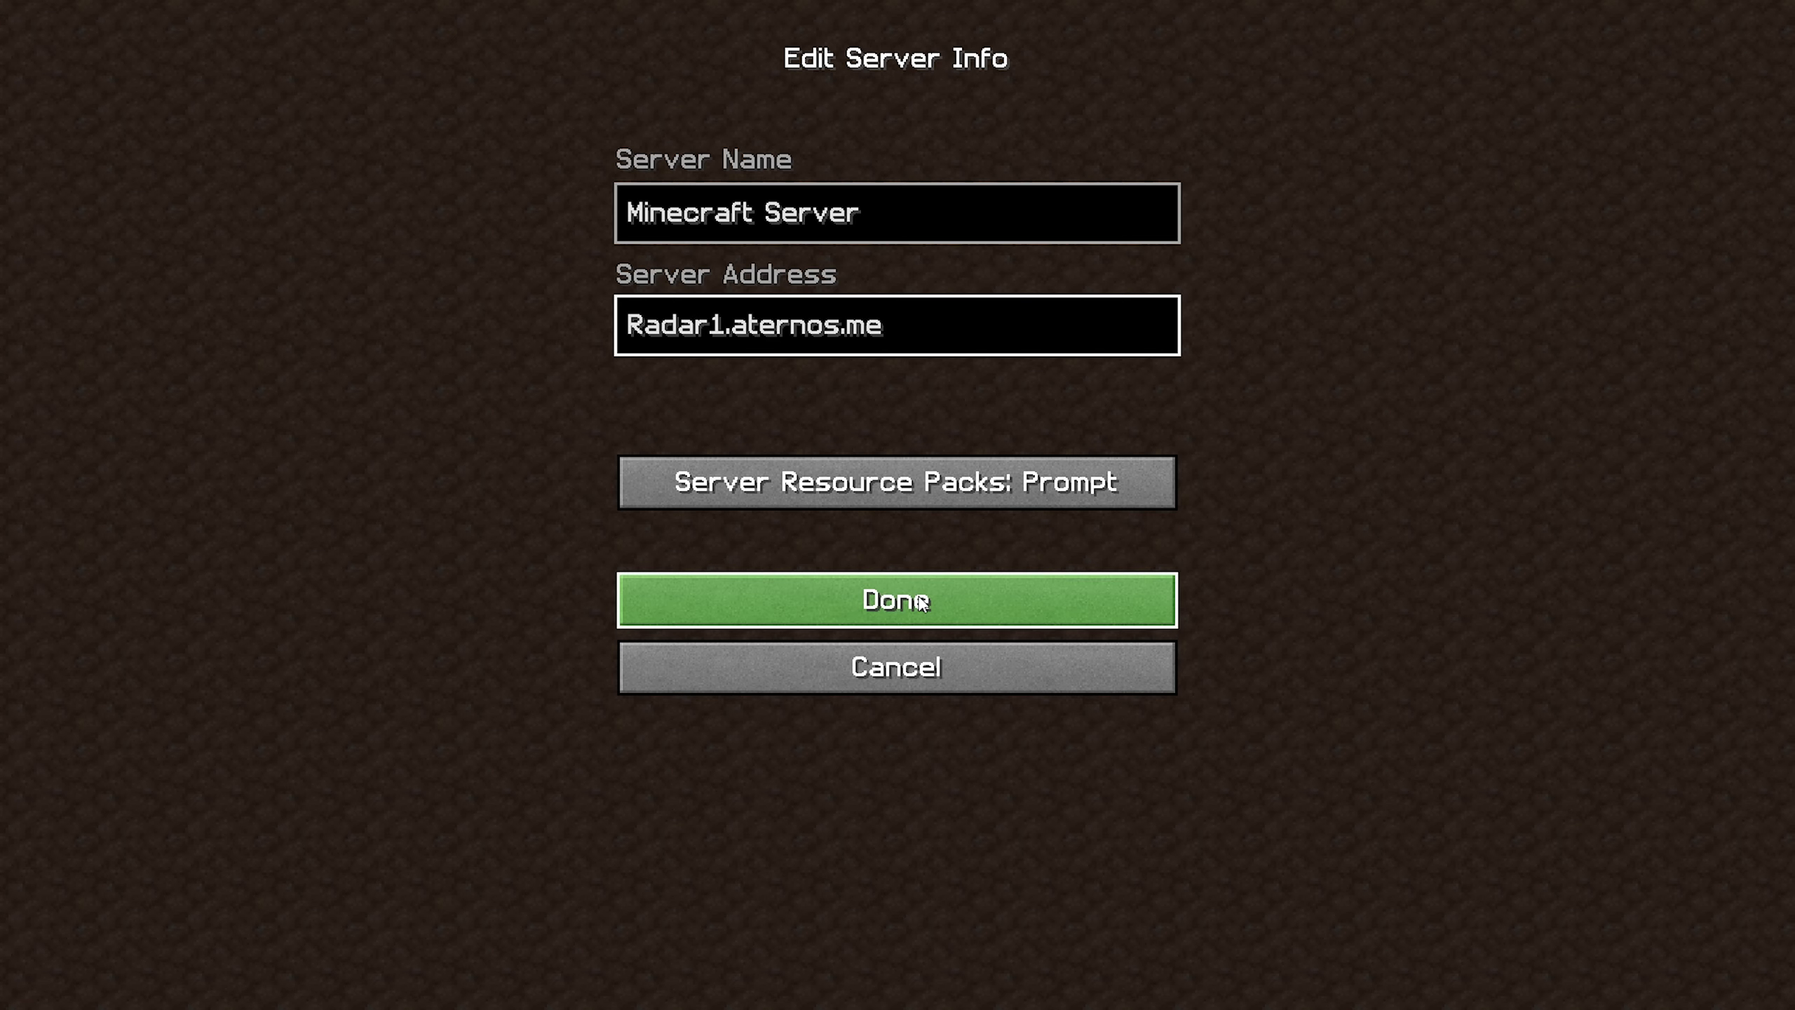
left_click(895, 599)
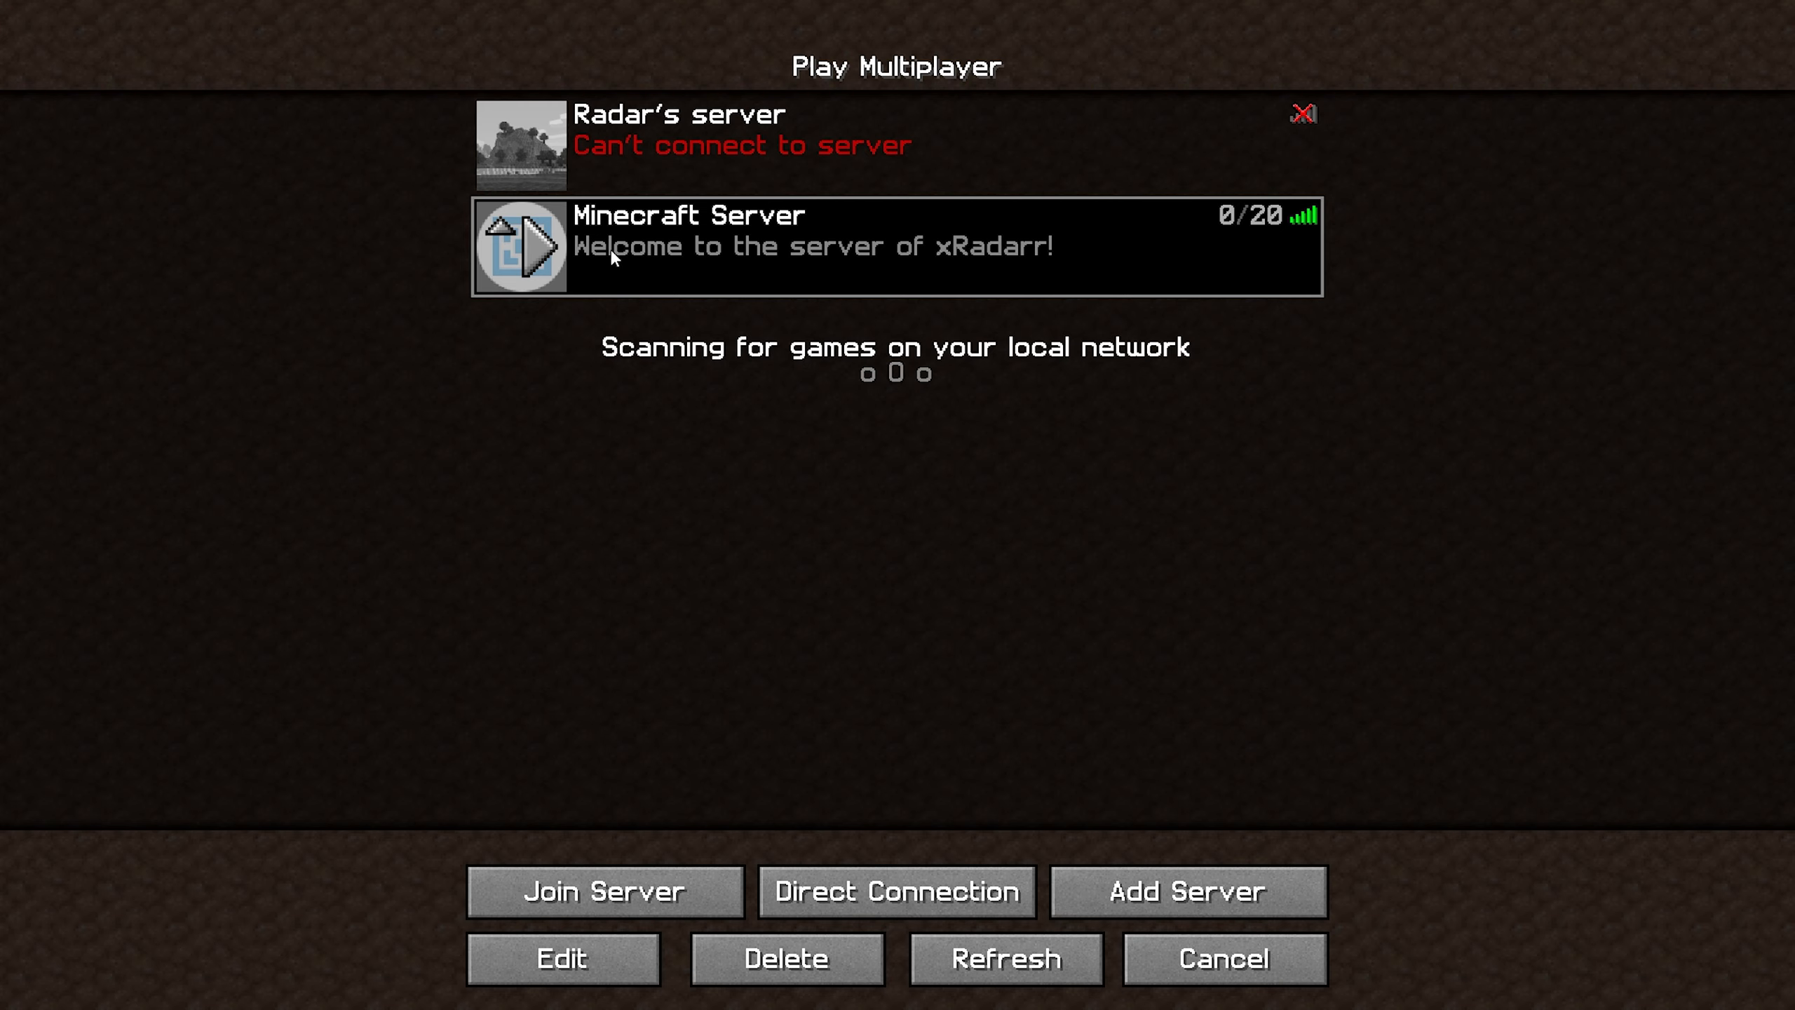